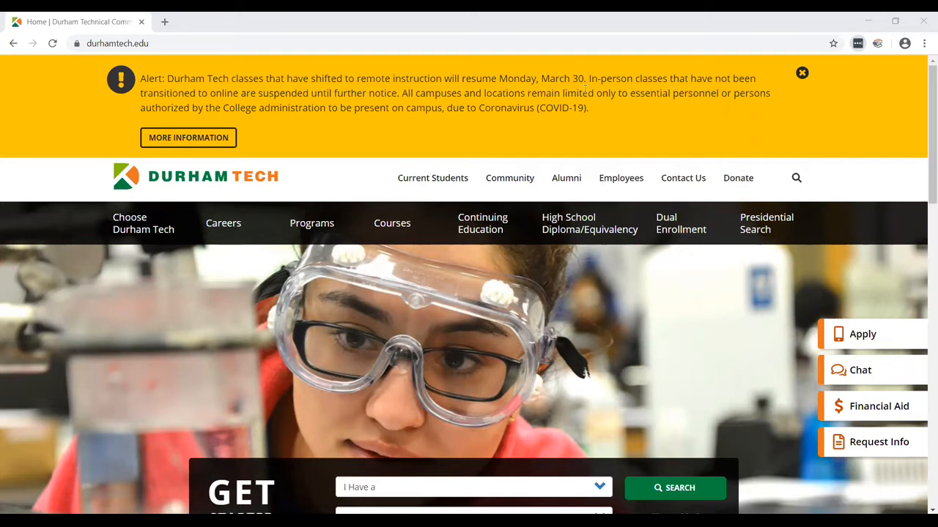
mouse_move(447, 181)
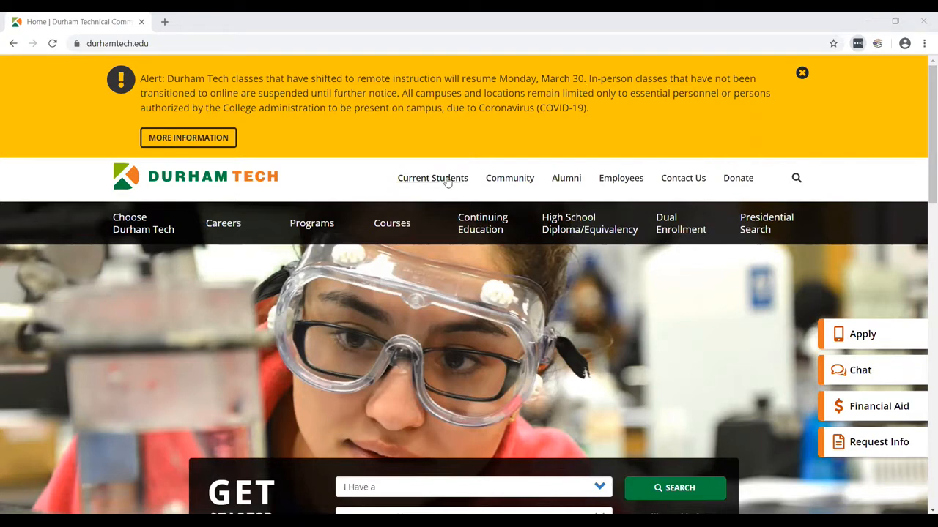
Reach the Durham Tech Library page through the Current Students section.
click(432, 179)
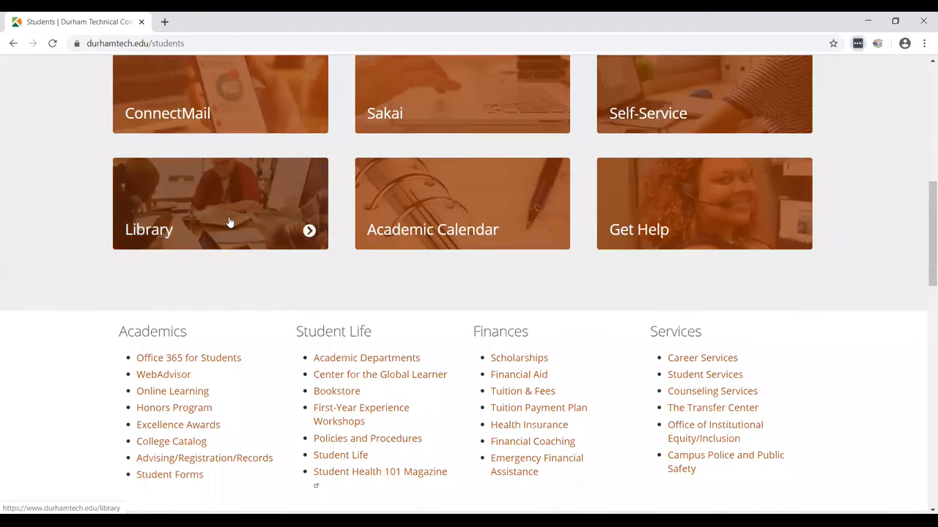
click(229, 223)
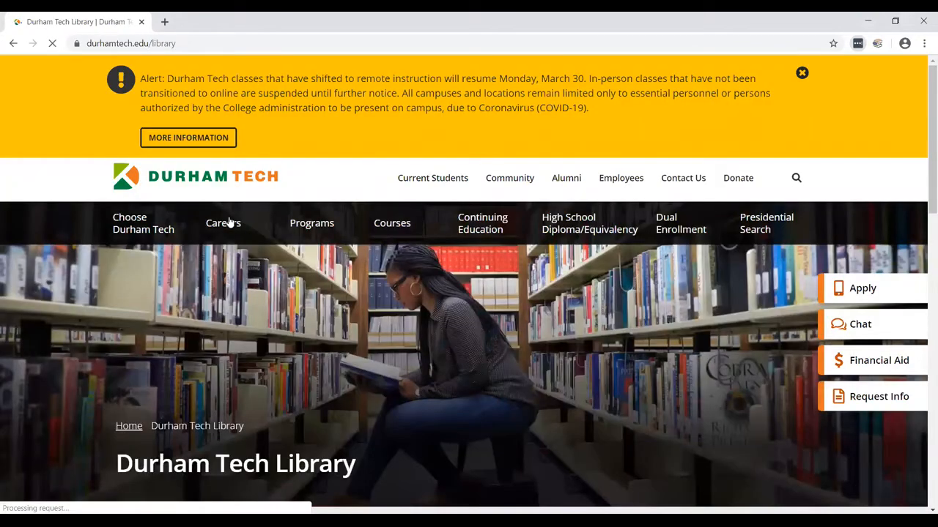
scroll(down, 3)
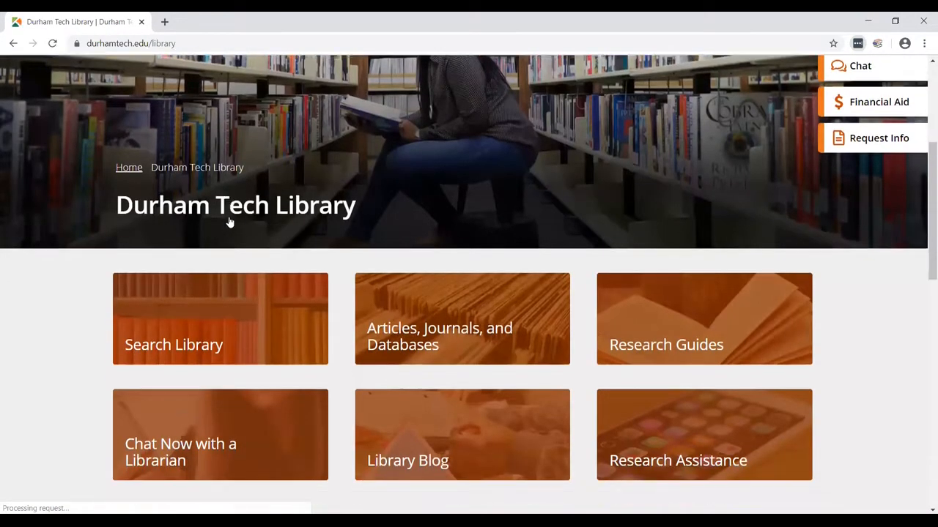
scroll(down, 3)
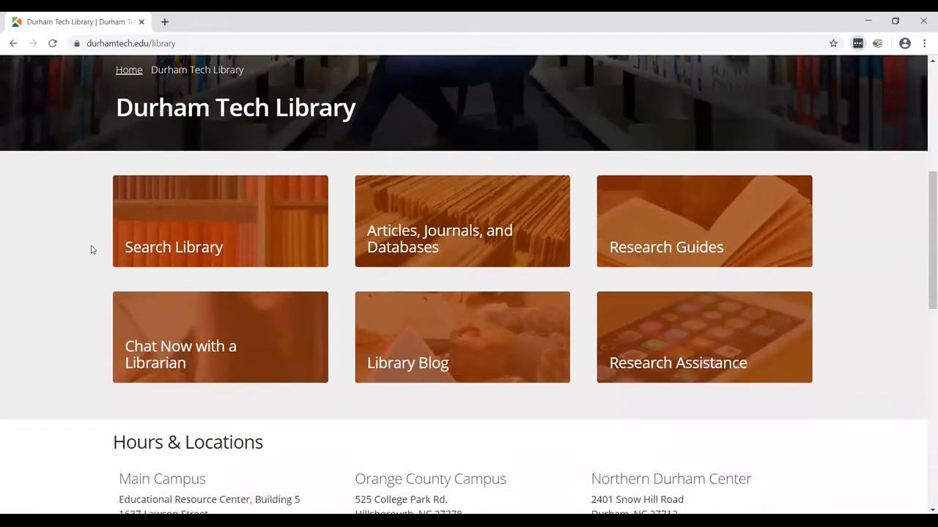
mouse_move(79, 256)
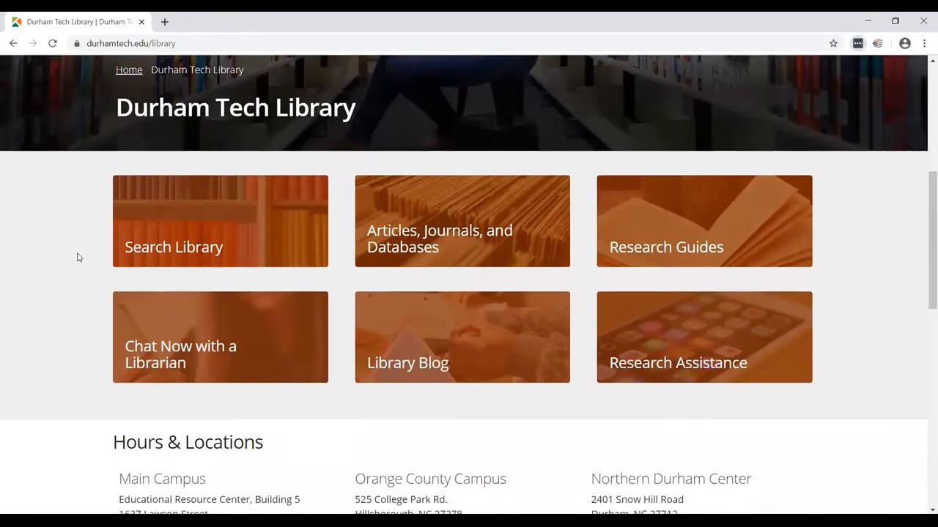
mouse_move(88, 346)
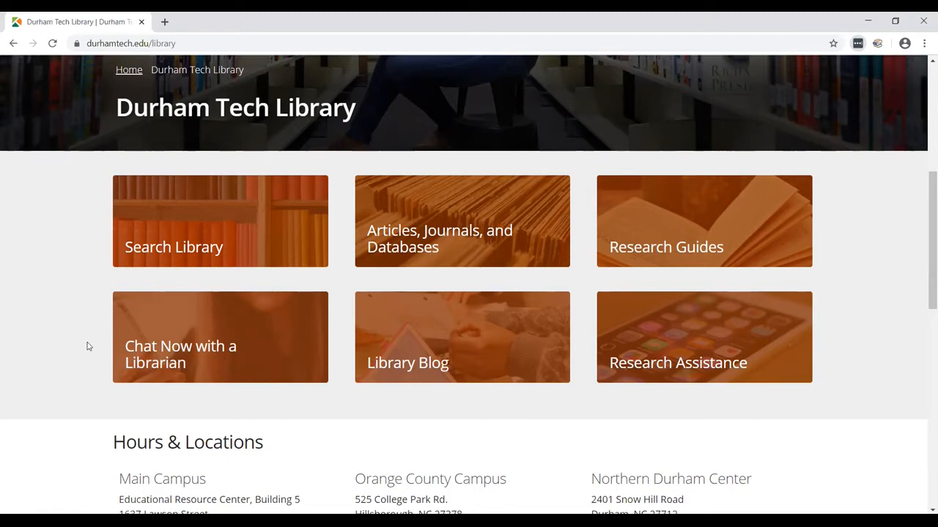
mouse_move(650, 319)
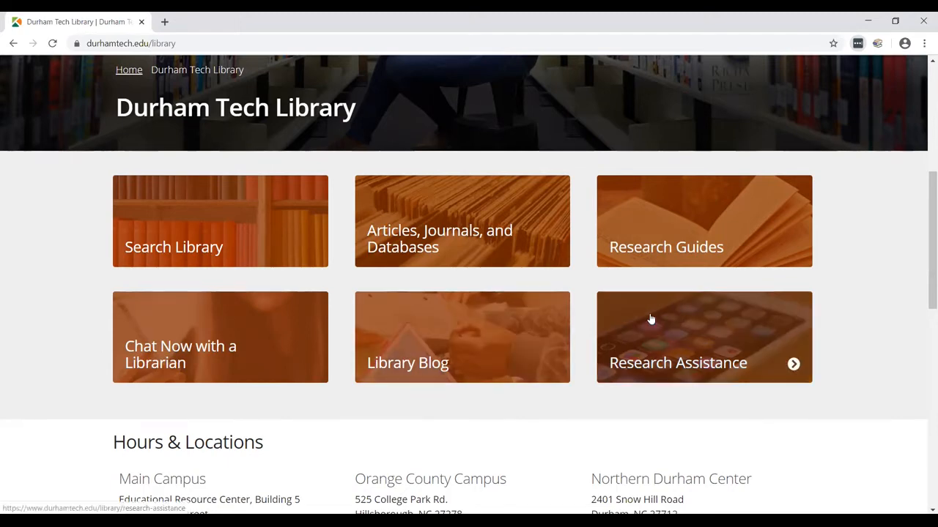
mouse_move(216, 218)
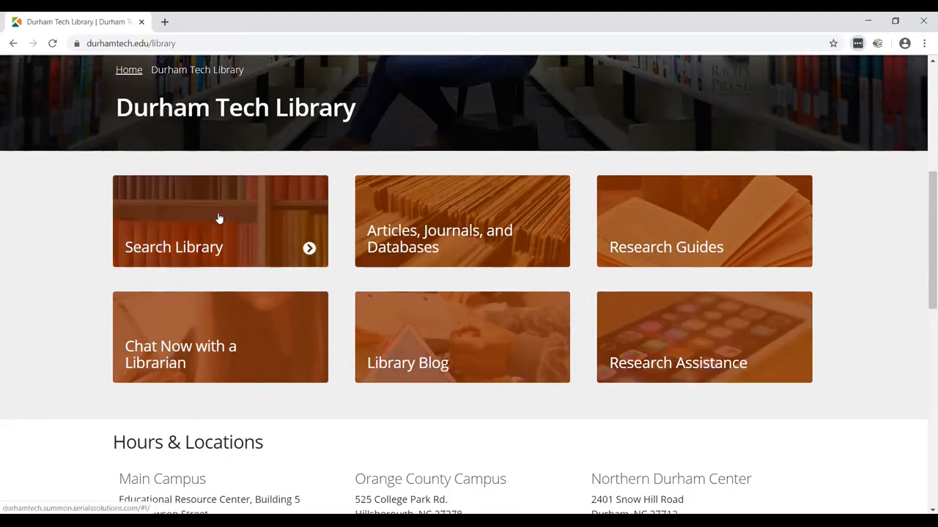
Search the library catalogue for 'korean war'.
click(220, 220)
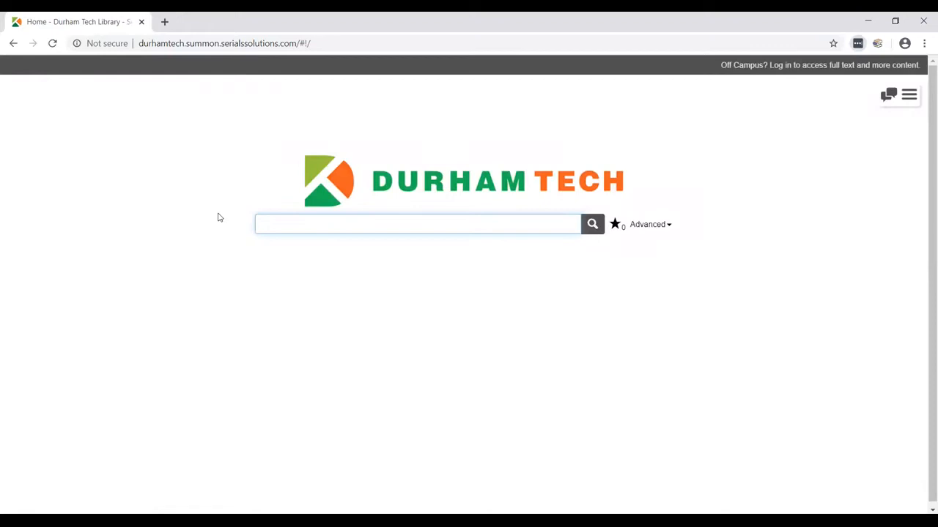
text(korean  war)
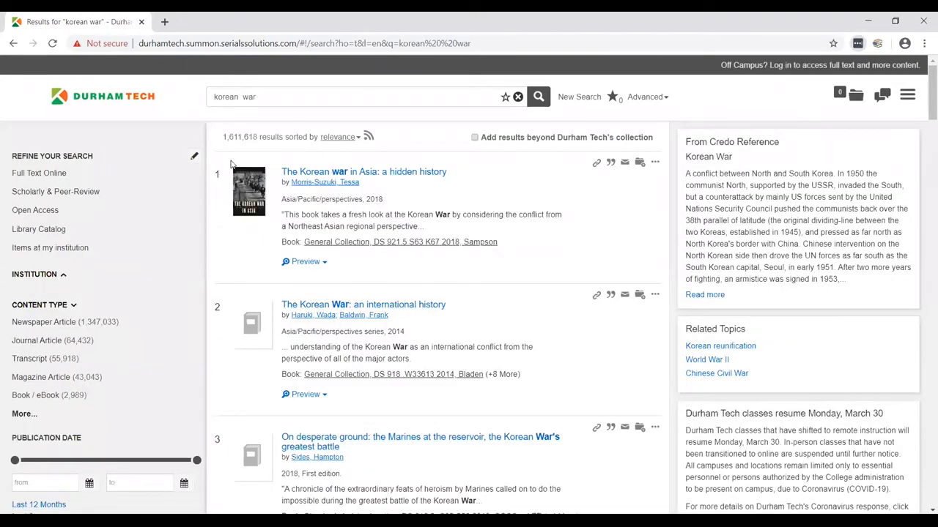
mouse_move(278, 248)
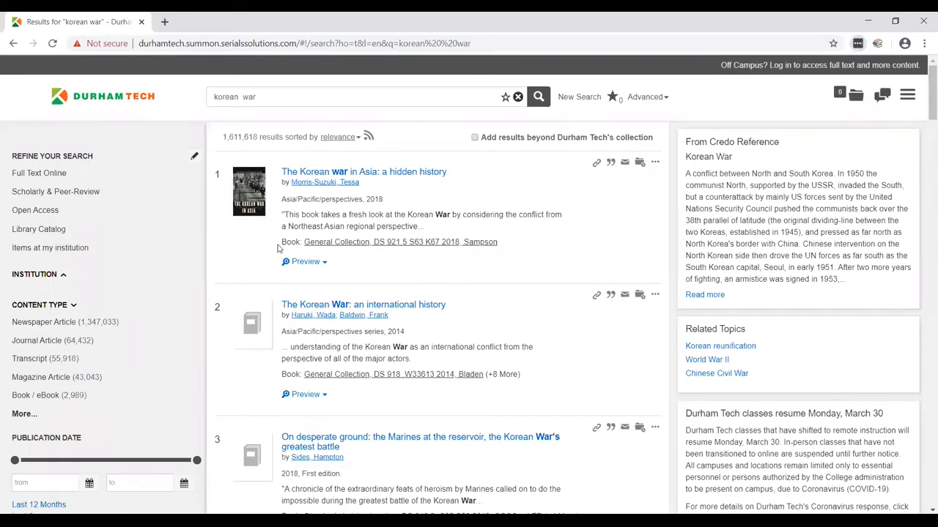
mouse_move(311, 249)
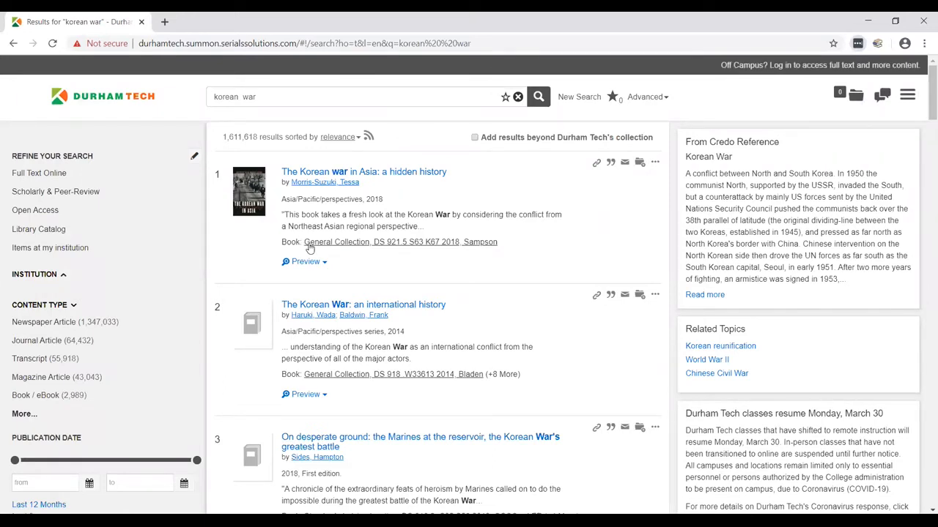
mouse_move(211, 270)
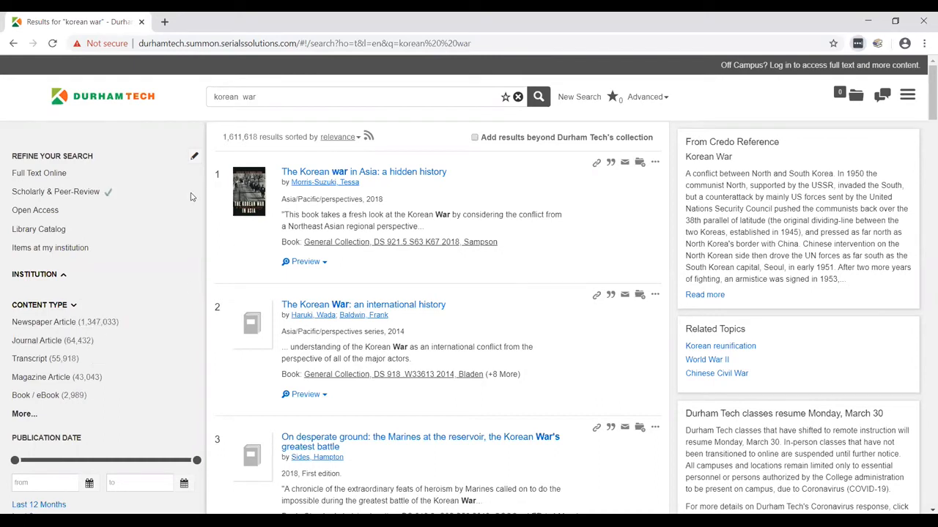
Refine results to Full Text Online, Items at my institution, and Book / eBook content type.
click(38, 173)
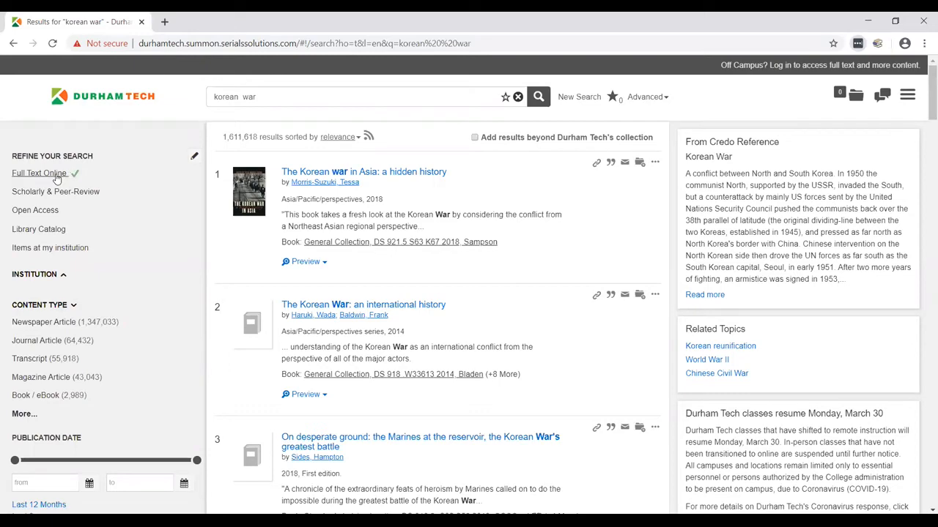
click(41, 173)
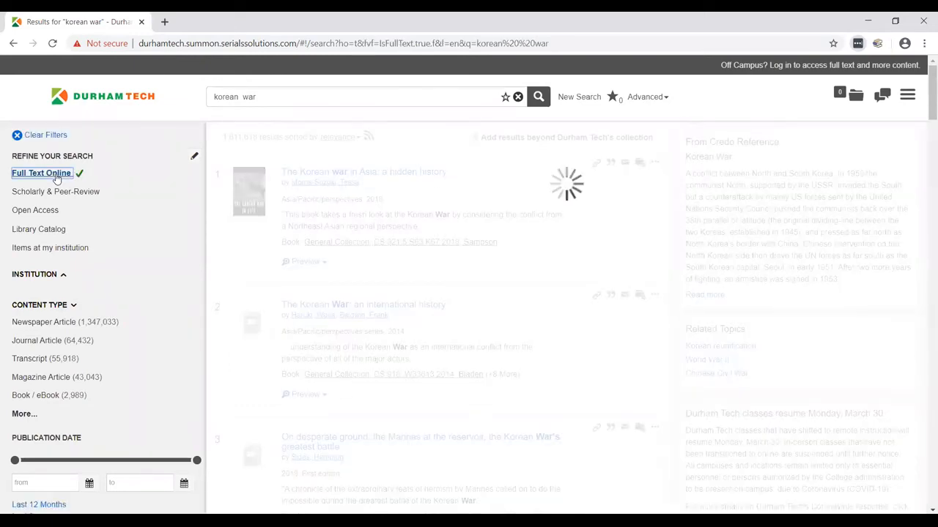
click(49, 247)
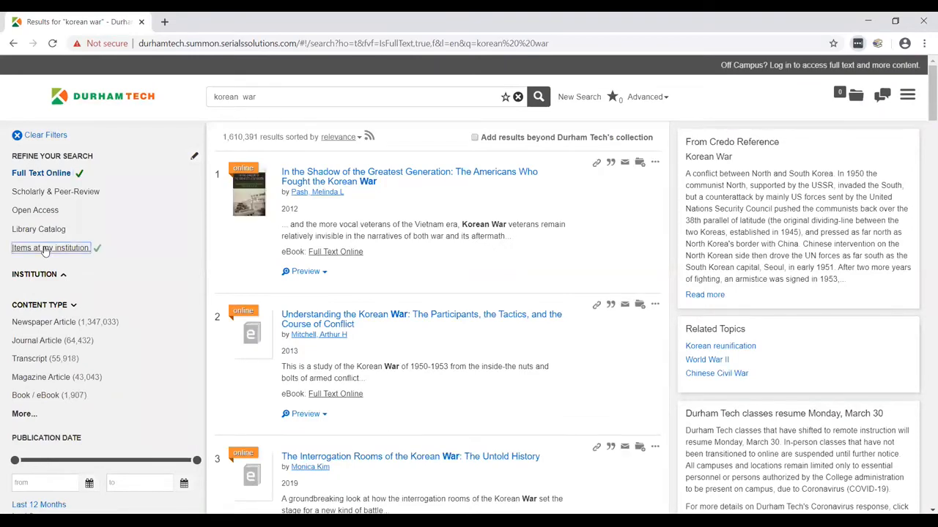
click(50, 247)
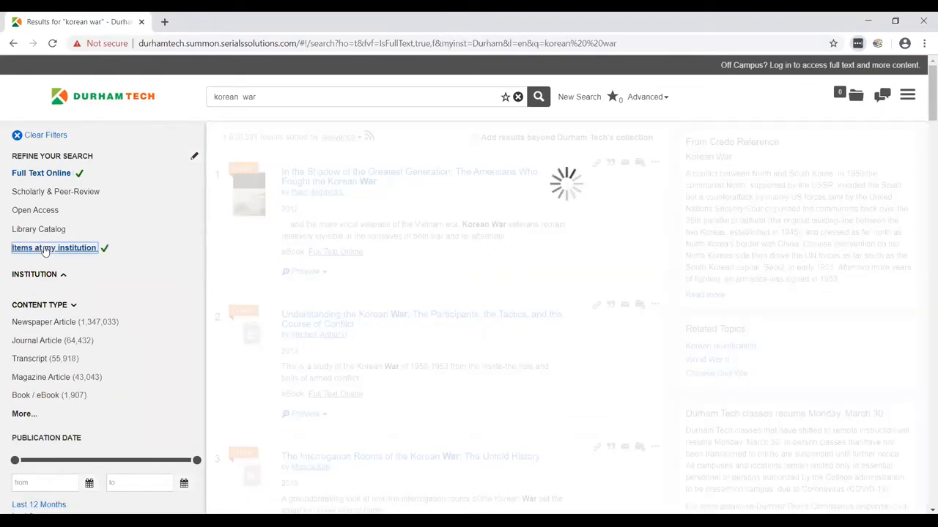
click(53, 248)
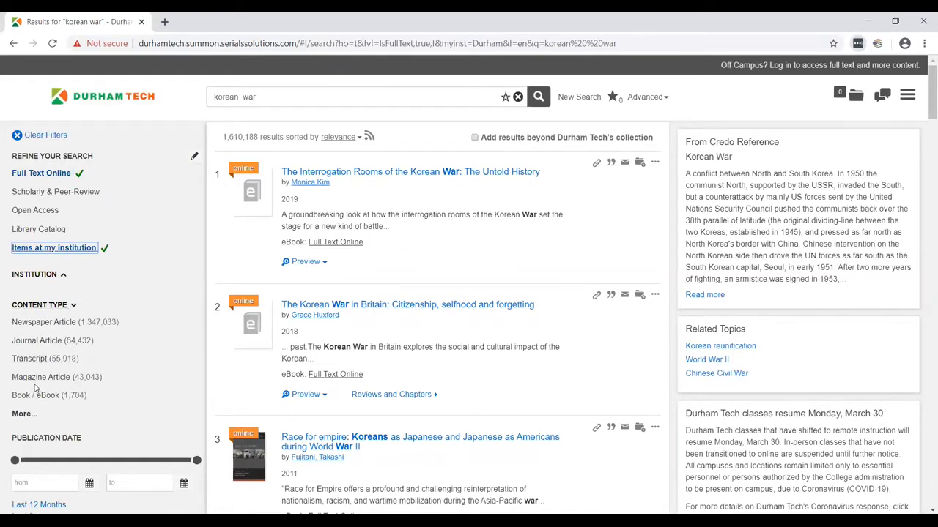
click(38, 395)
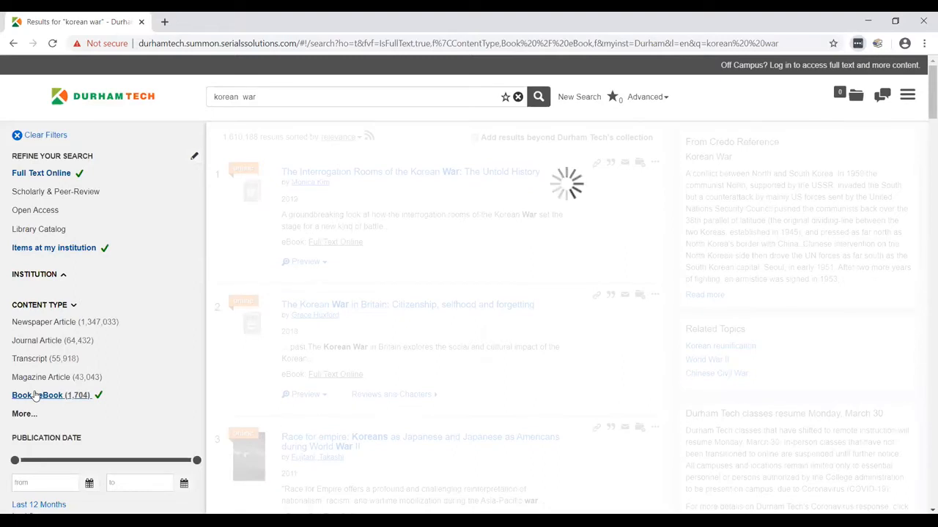
click(50, 396)
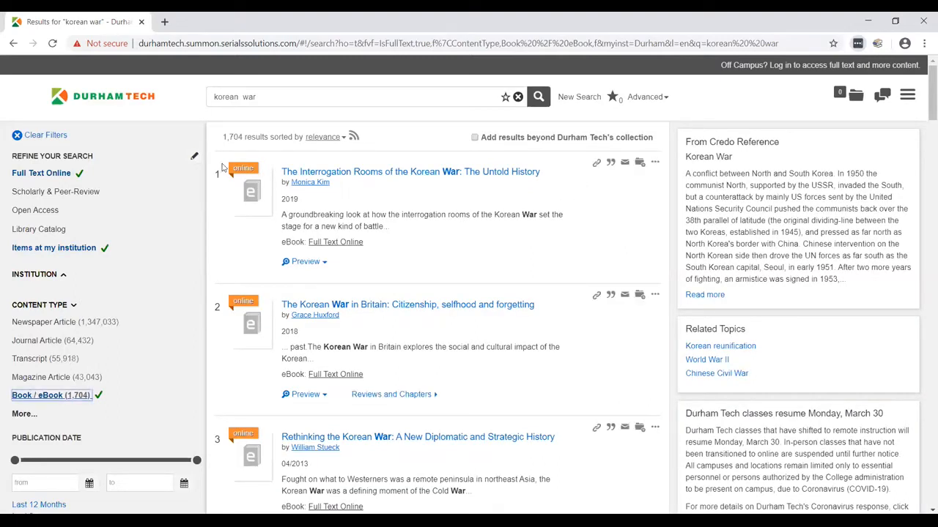
mouse_move(662, 229)
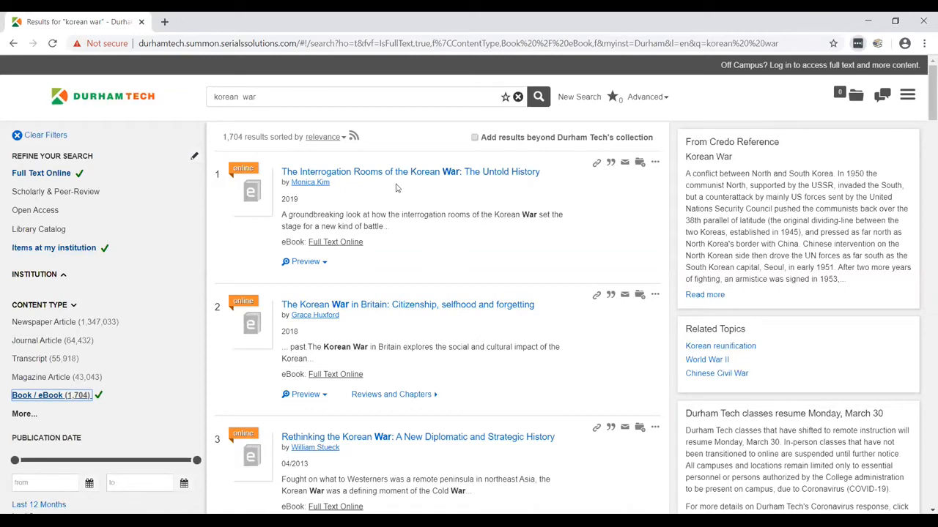
Preview The Korean War in Britain and follow its eBook: Full Text Online link.
scroll(down, 3)
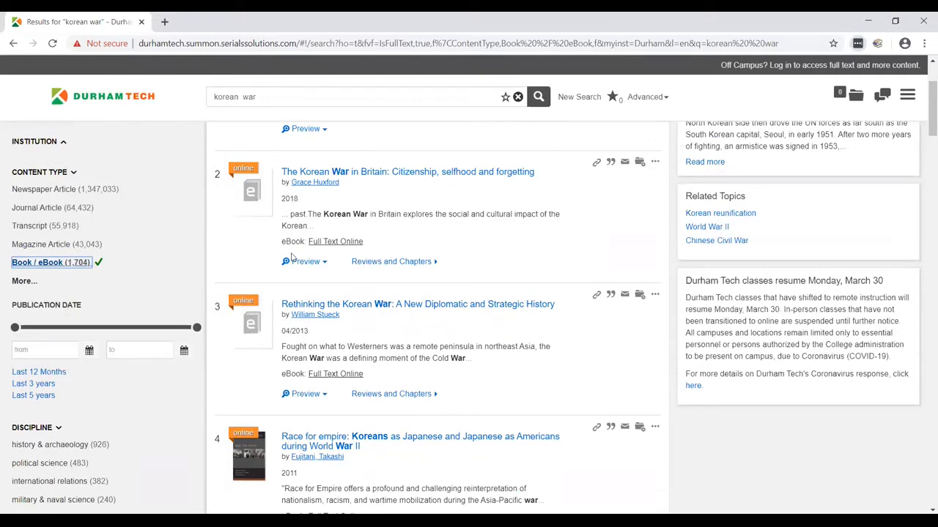
click(305, 261)
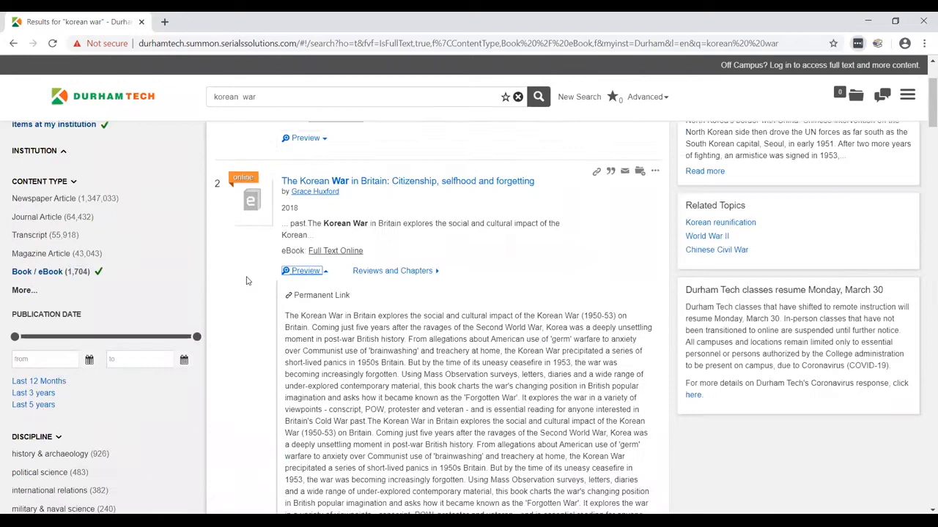
scroll(down, 3)
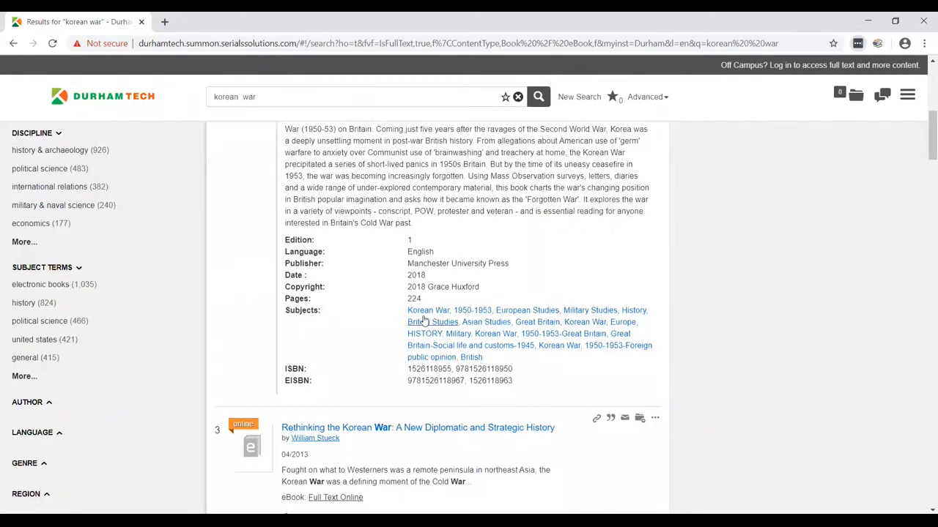
mouse_move(396, 307)
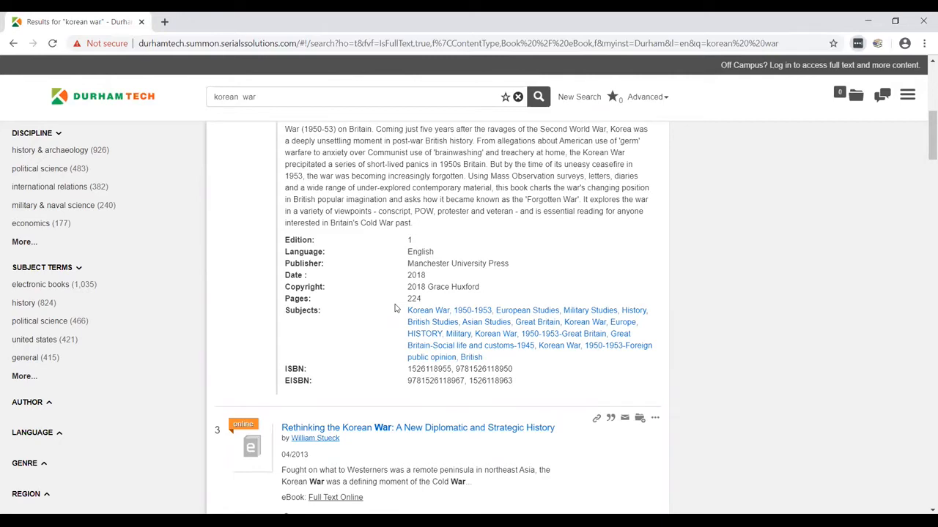
mouse_move(346, 313)
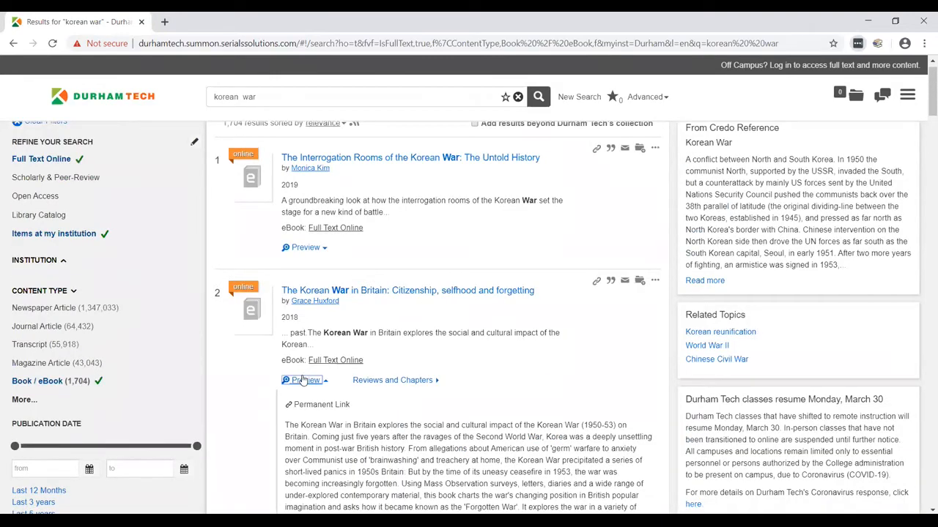
click(302, 381)
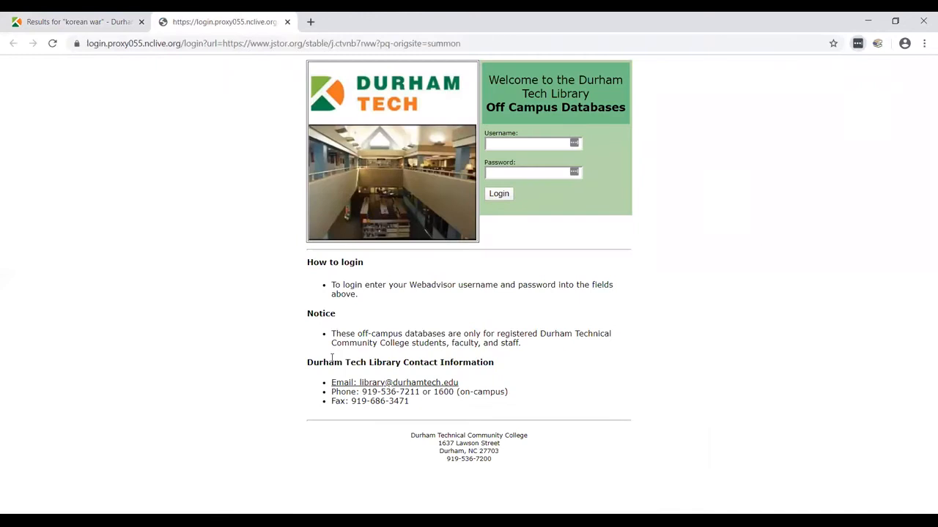
Sign in at the off-campus proxy login with the library username and password.
click(527, 144)
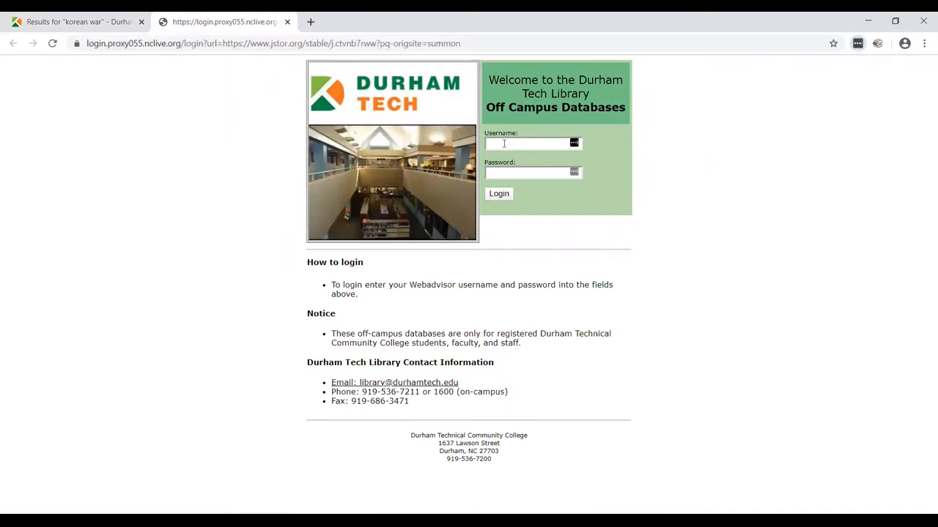
text(callisont4824)
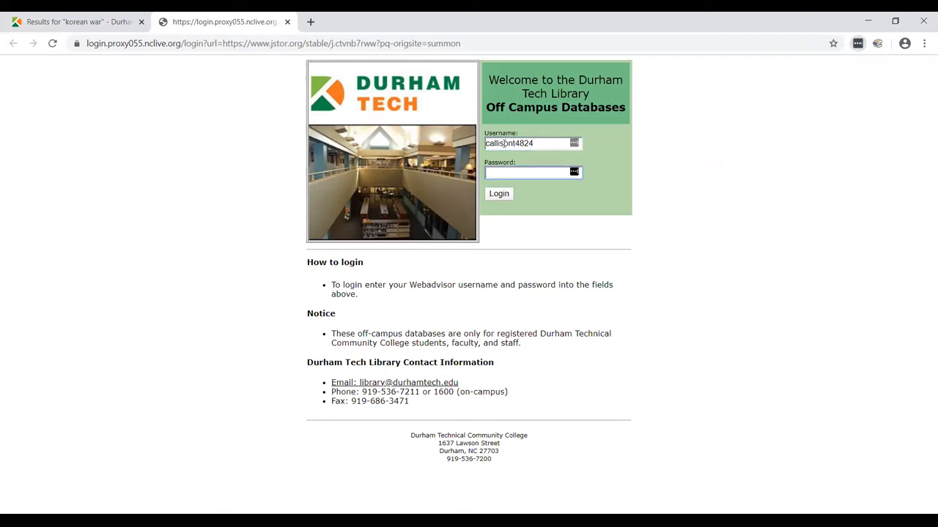
click(498, 193)
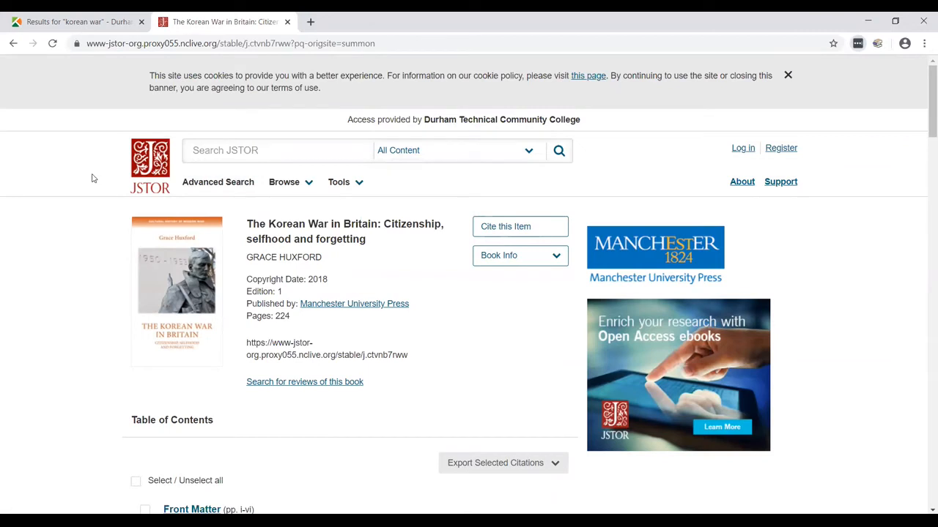
mouse_move(294, 252)
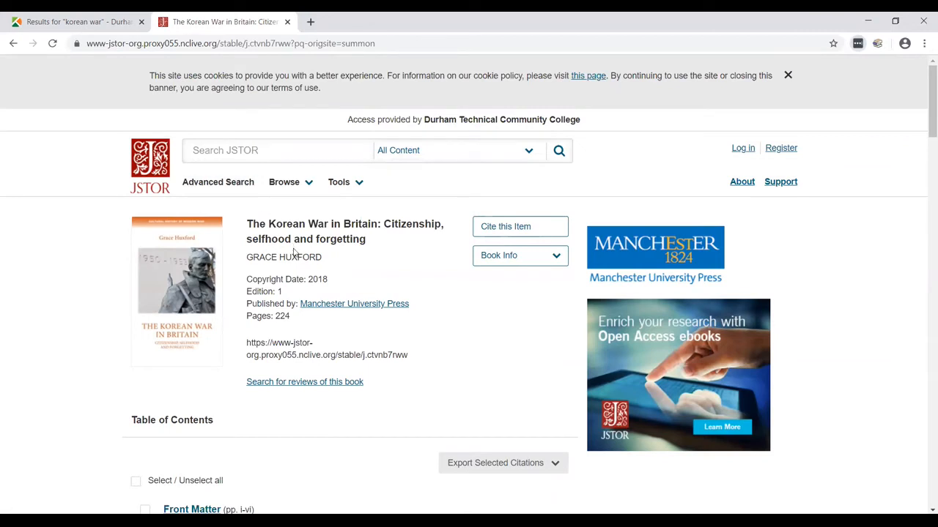
mouse_move(95, 246)
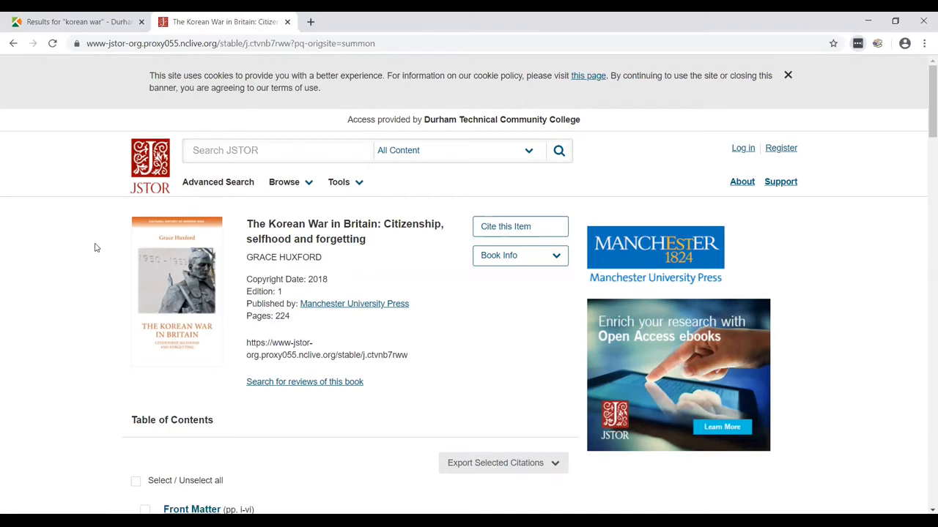
mouse_move(506, 225)
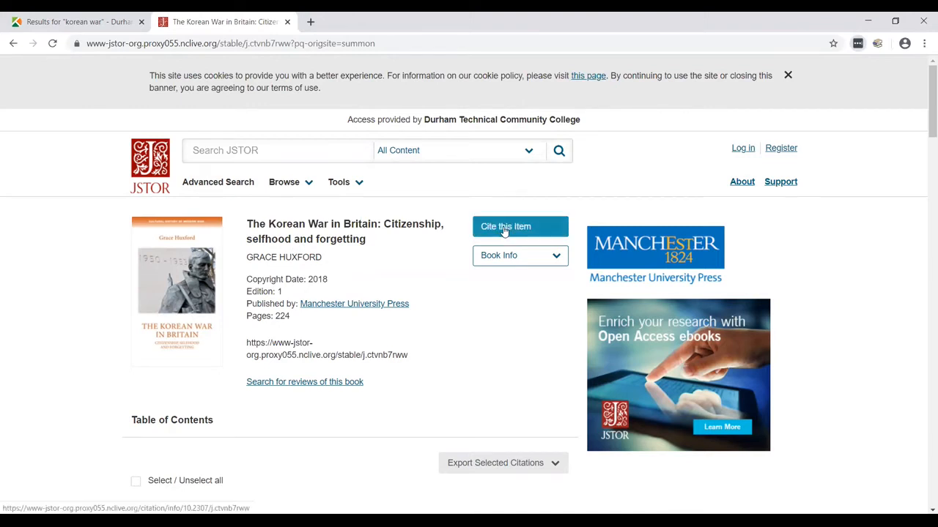
click(504, 226)
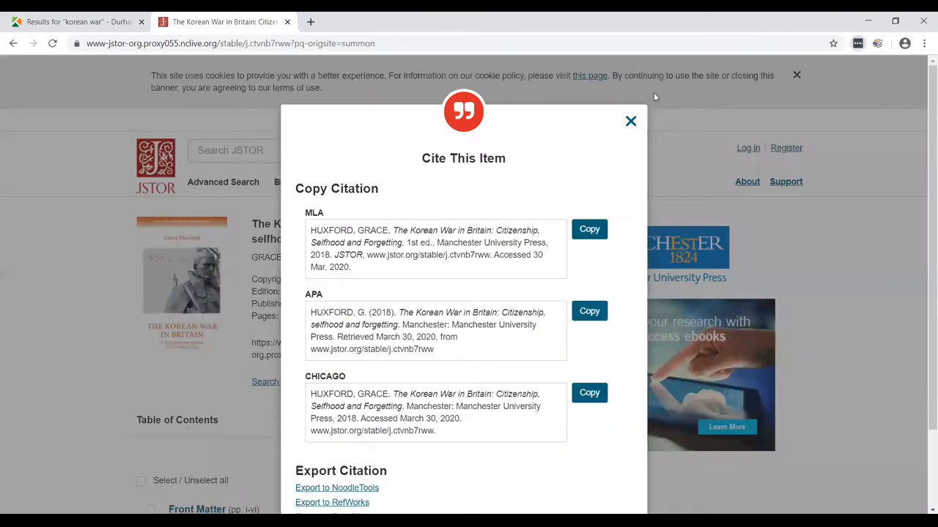
mouse_move(616, 126)
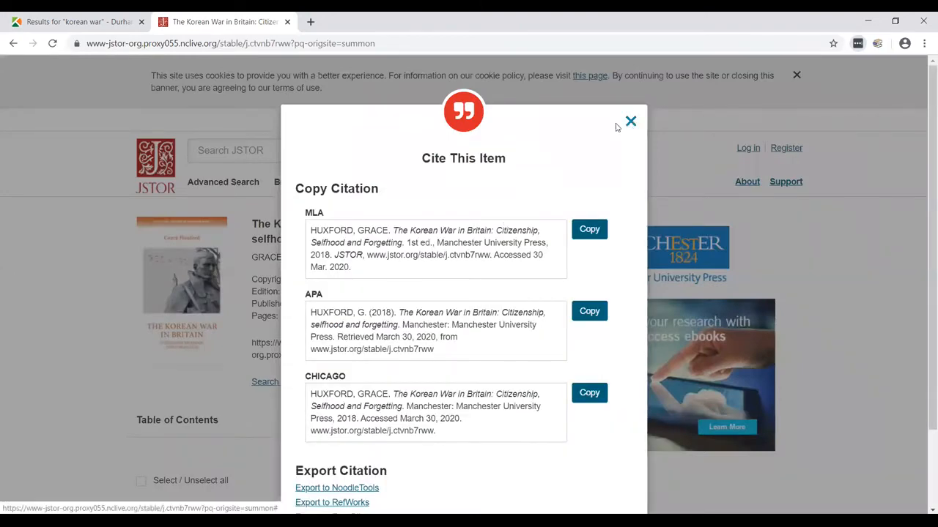
click(630, 120)
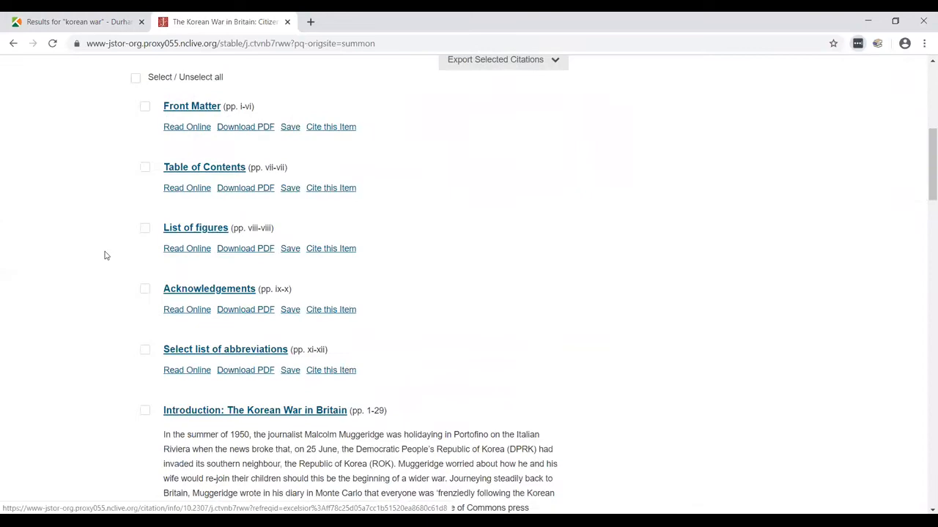
Choose Read Online for chapter 1, No woman wants any more war, in the table of contents.
scroll(down, 3)
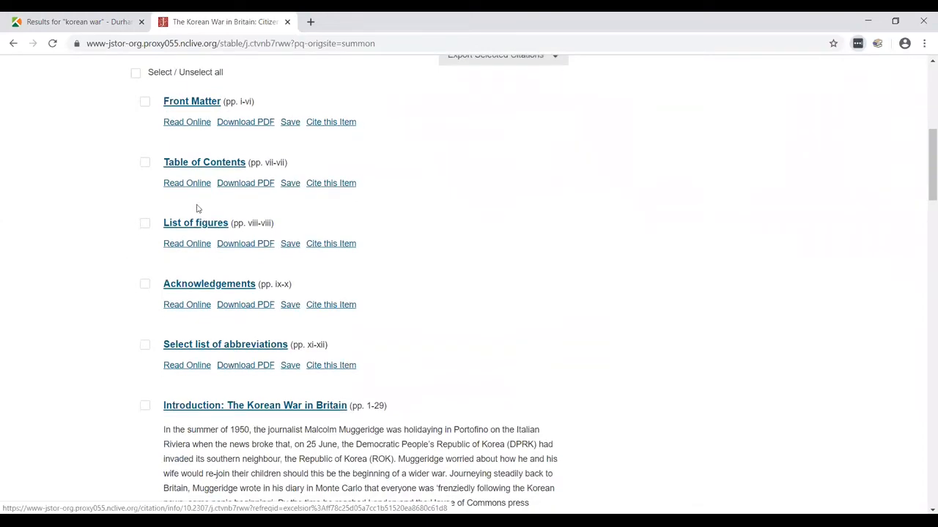
scroll(down, 3)
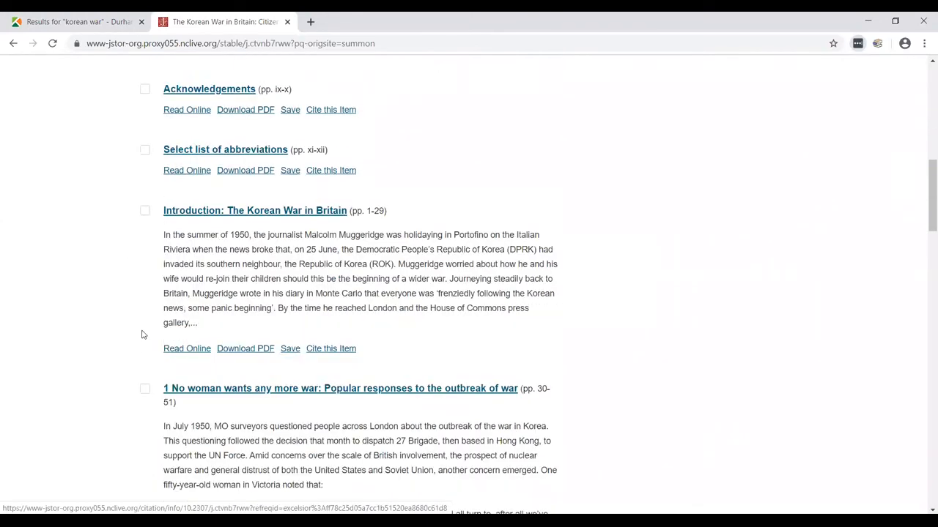
mouse_move(150, 328)
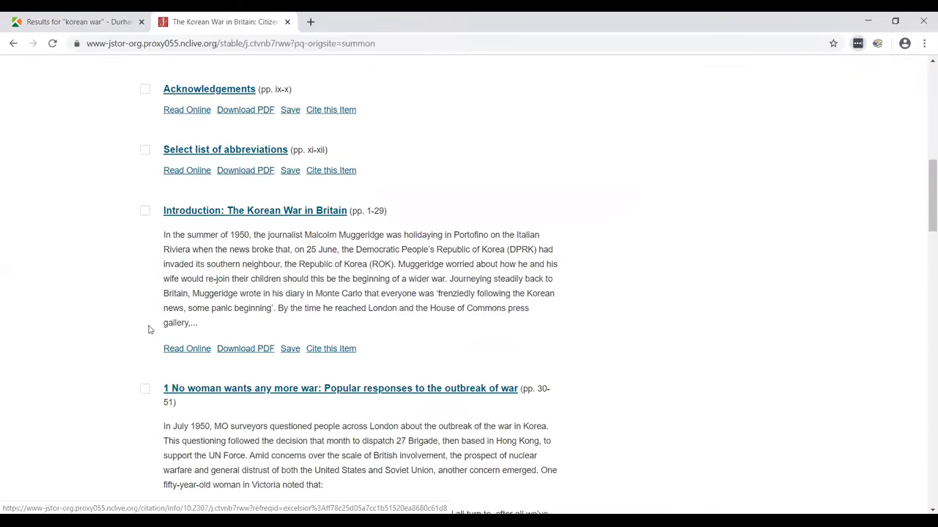
scroll(down, 3)
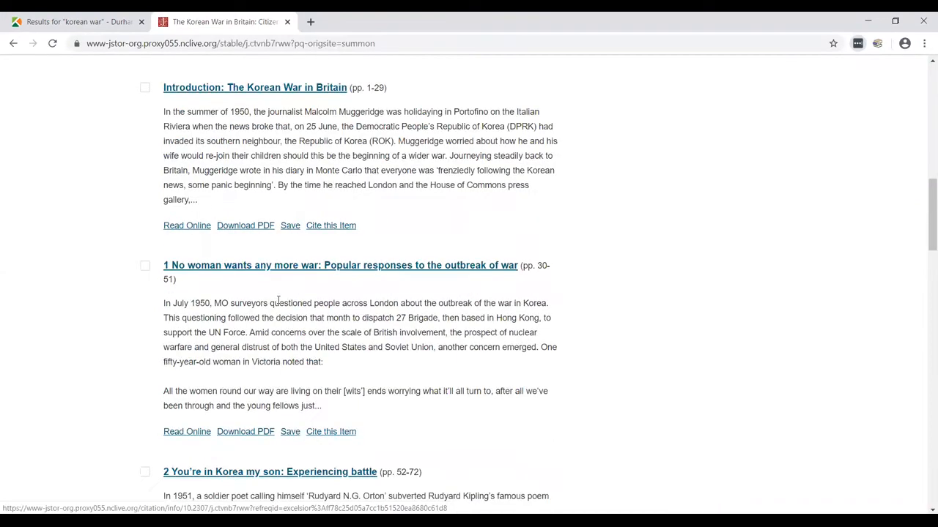
scroll(down, 3)
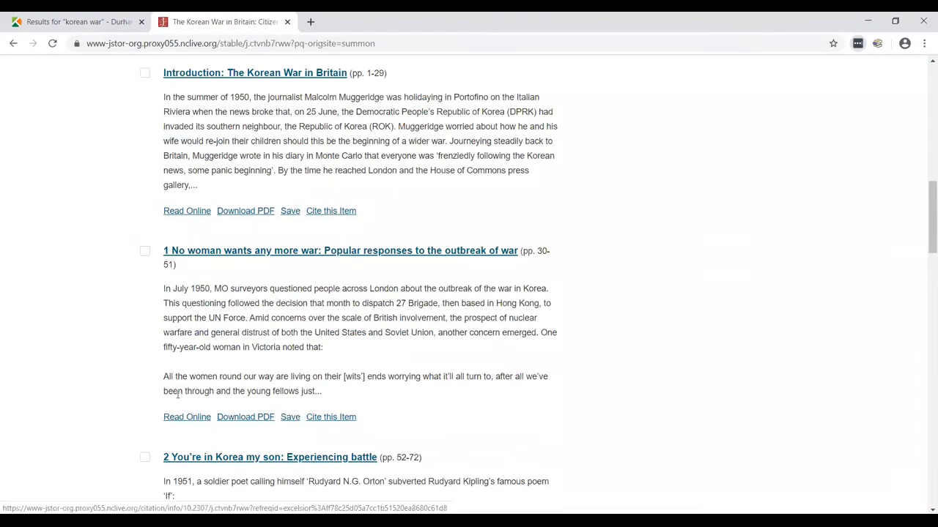
mouse_move(182, 421)
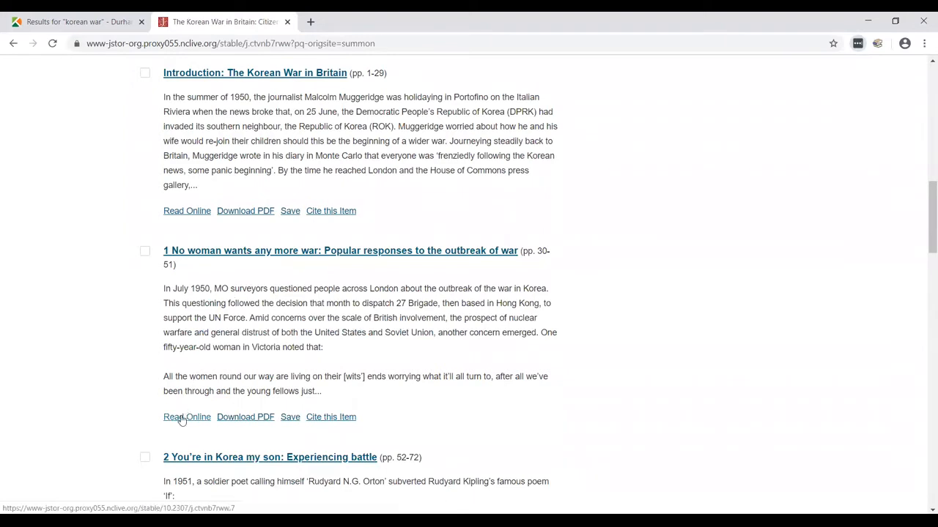
mouse_move(235, 422)
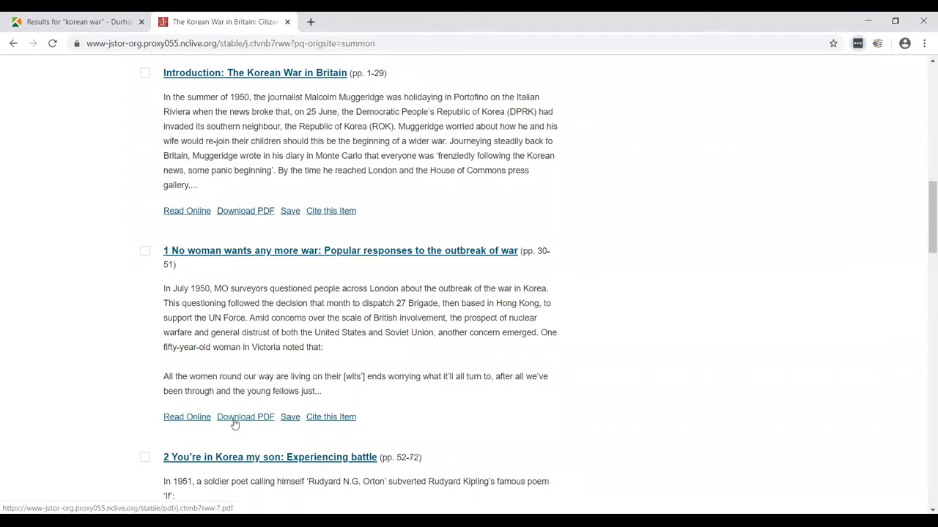
mouse_move(284, 410)
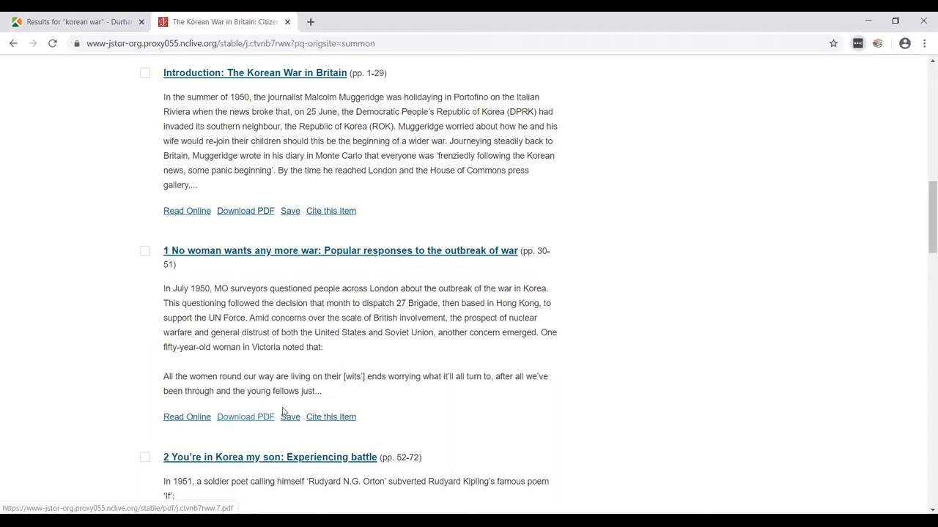
mouse_move(290, 421)
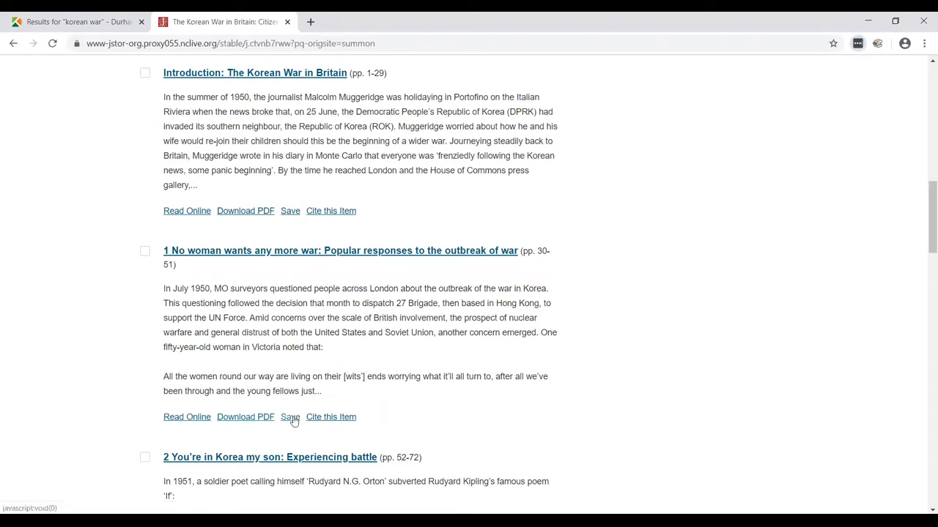
mouse_move(331, 416)
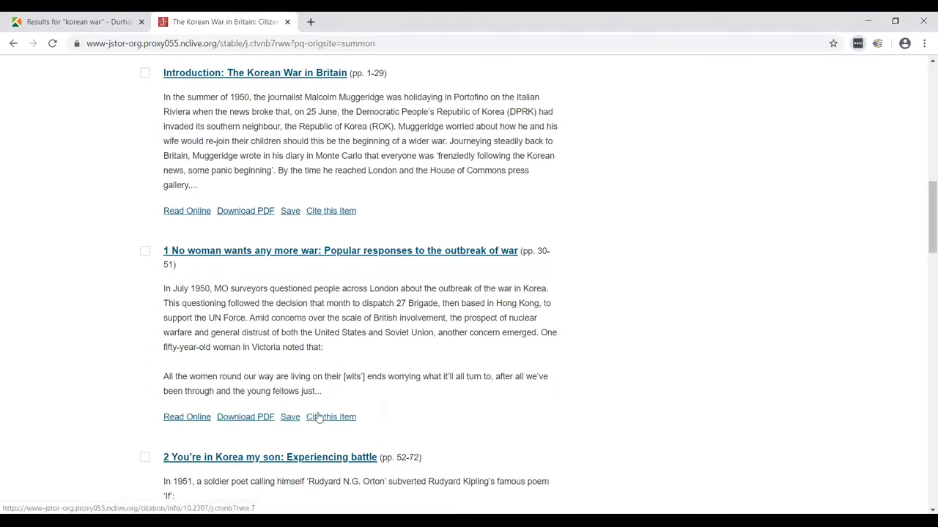
click(187, 416)
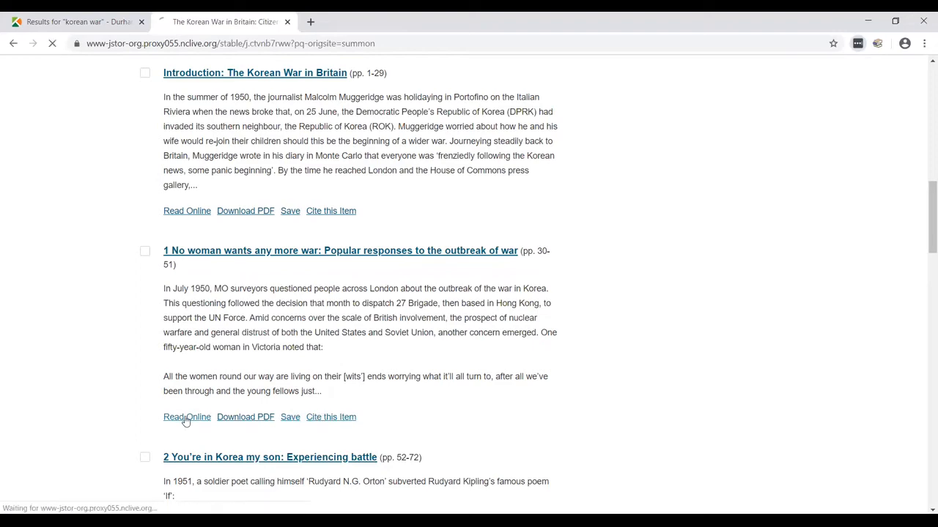
Load the chapter in the online reader and look over its first page of 22.
click(188, 416)
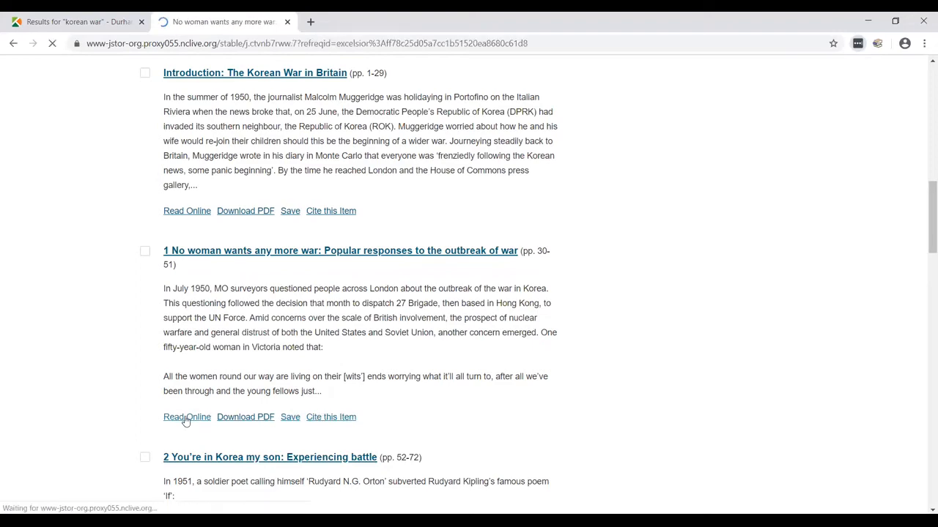
click(188, 416)
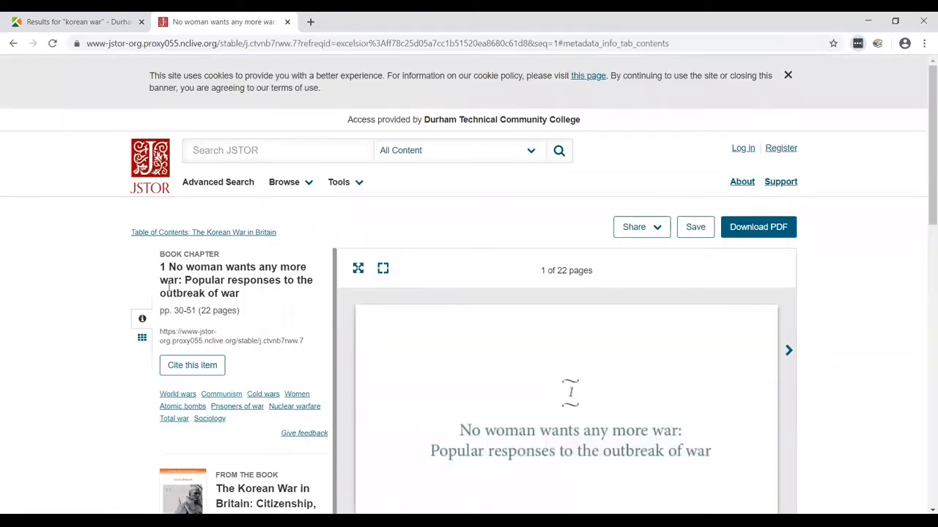
mouse_move(96, 387)
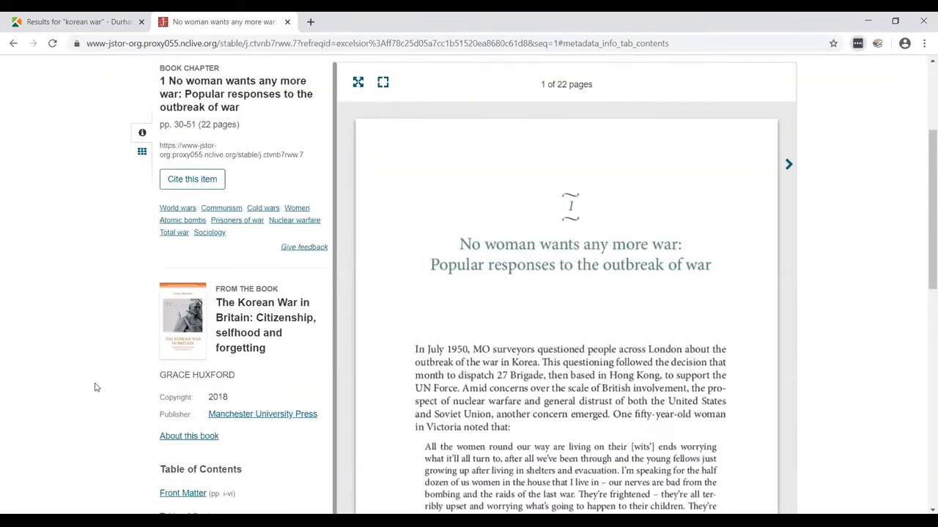
scroll(down, 3)
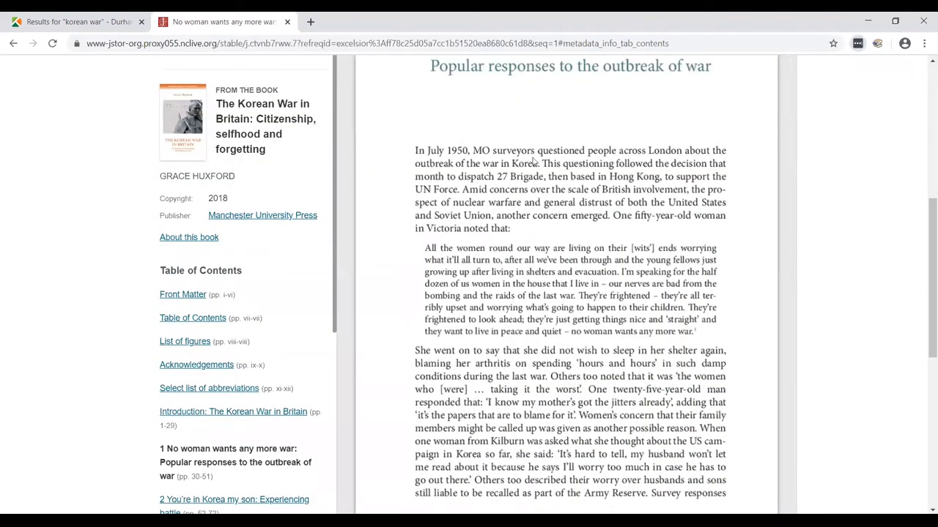
mouse_move(744, 216)
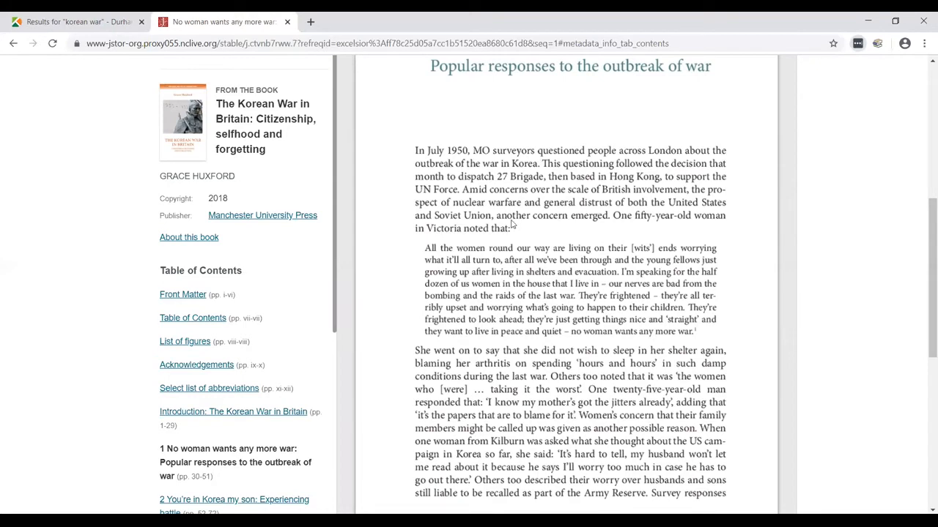
scroll(down, 3)
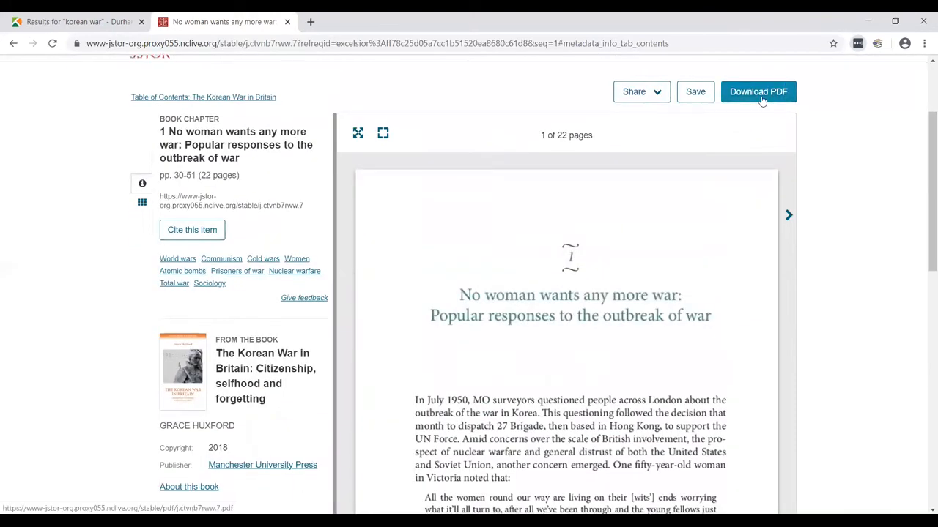
Download the chapter PDF, accepting JSTOR's terms and conditions.
click(759, 91)
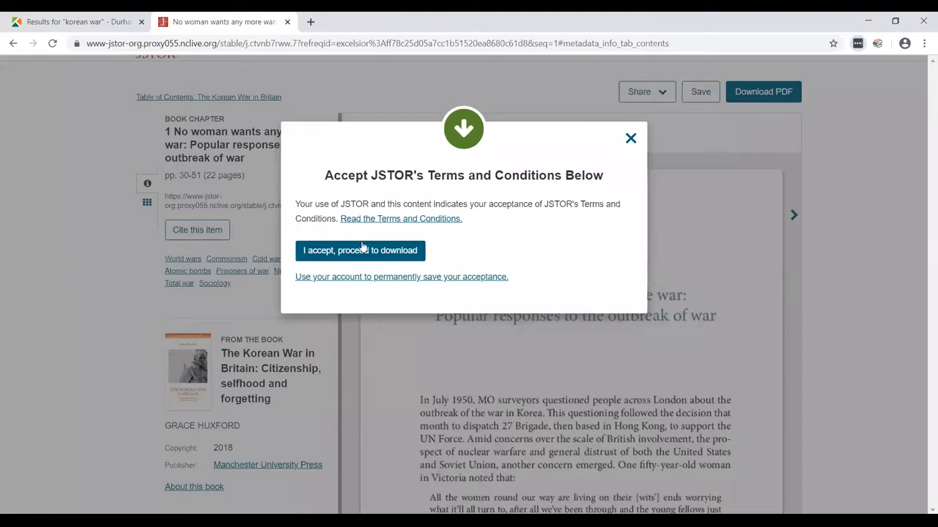
click(360, 249)
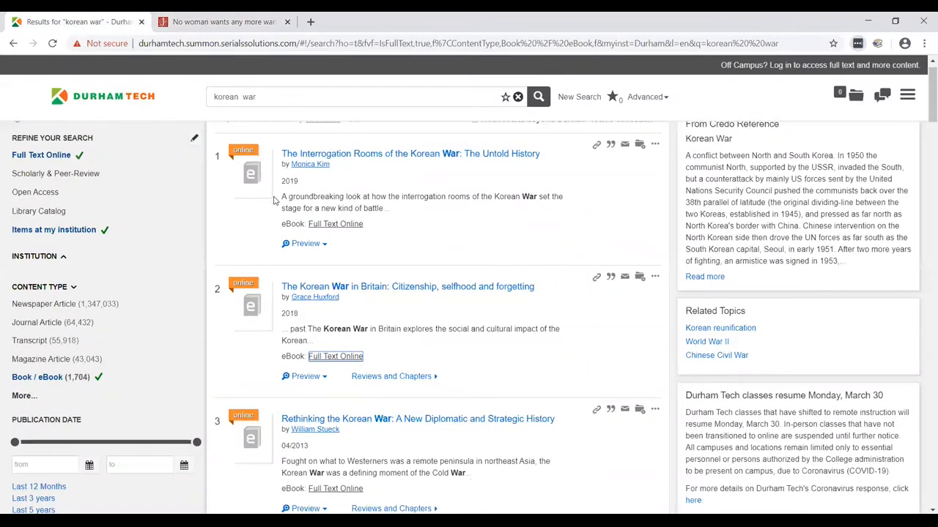
Scroll the Summon results down to result 10, Embattled Memories.
scroll(down, 3)
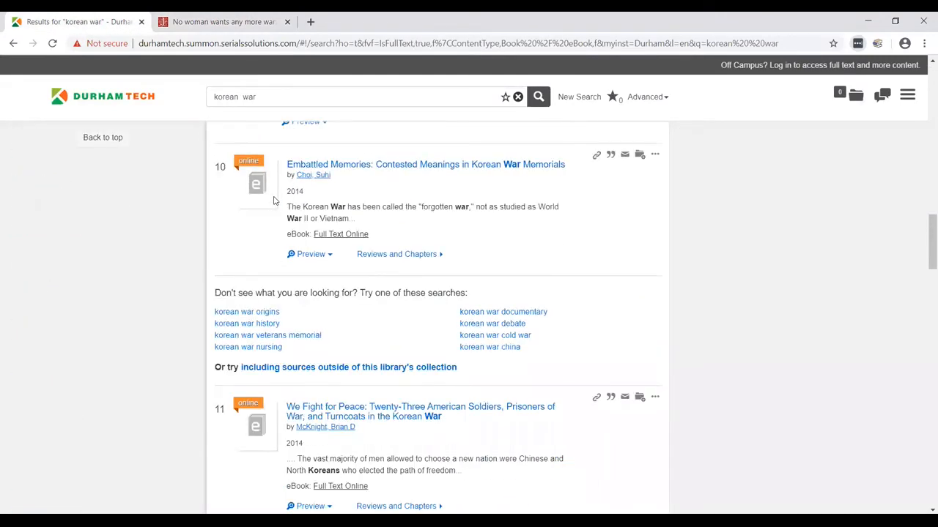
mouse_move(349, 170)
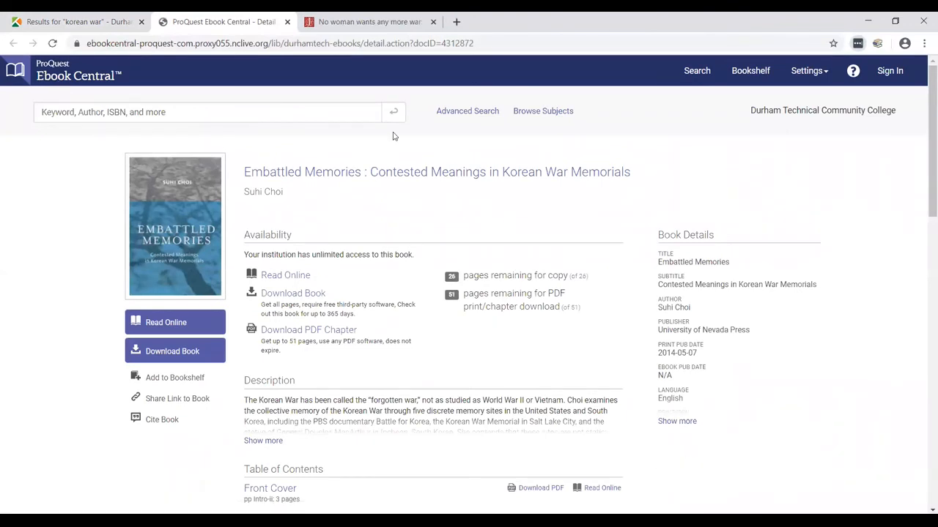
mouse_move(745, 111)
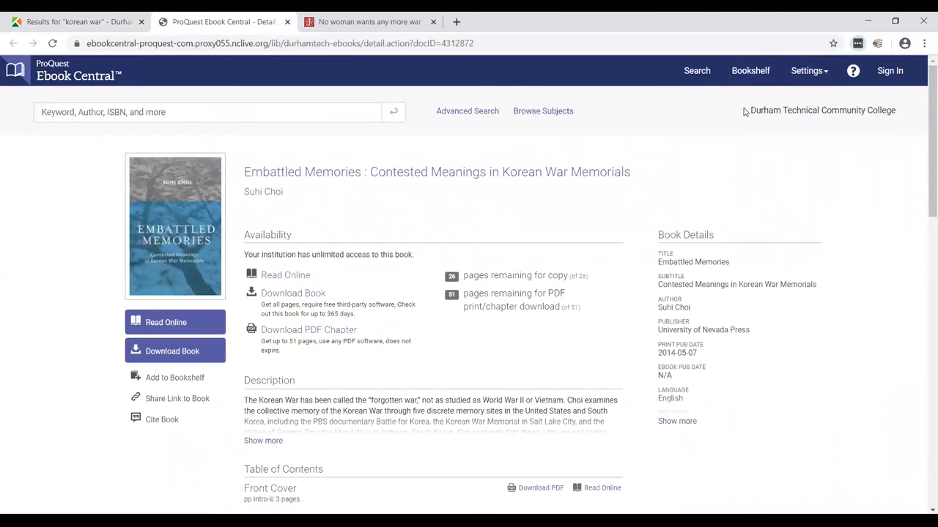
mouse_move(791, 114)
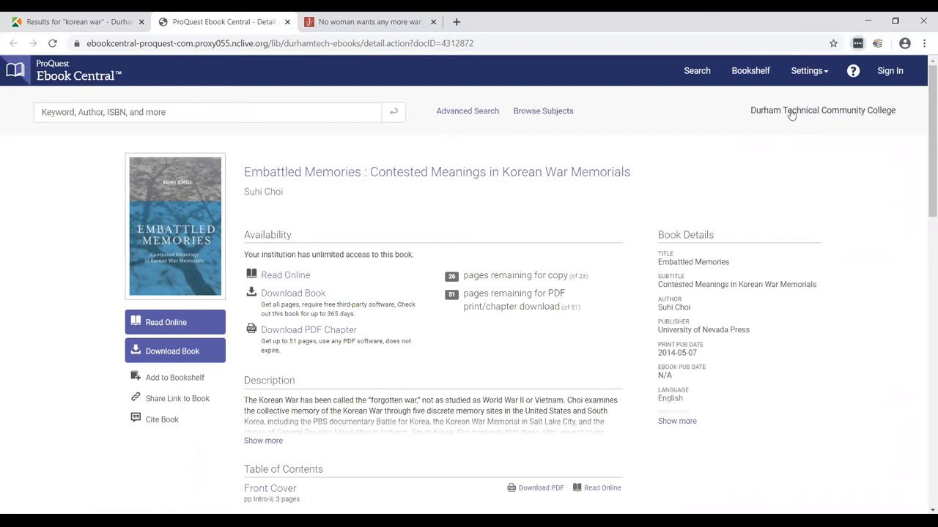
mouse_move(700, 129)
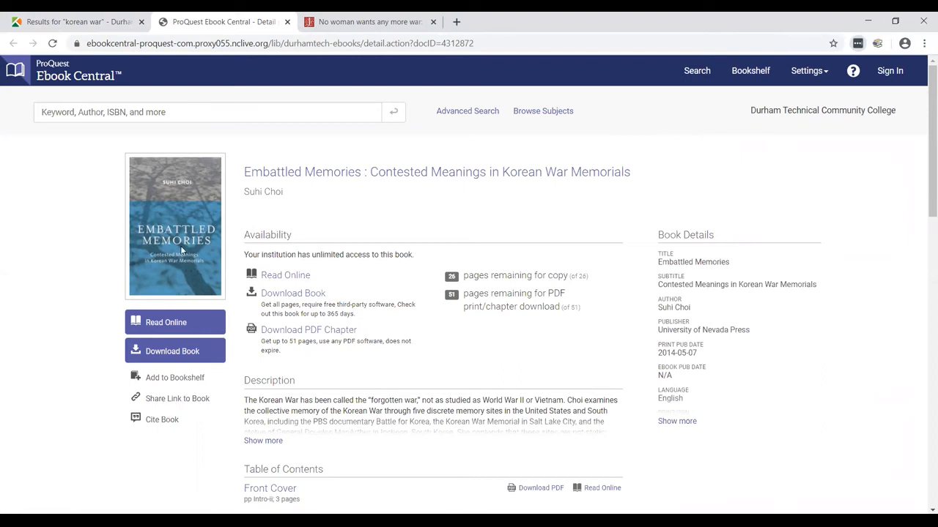
mouse_move(179, 322)
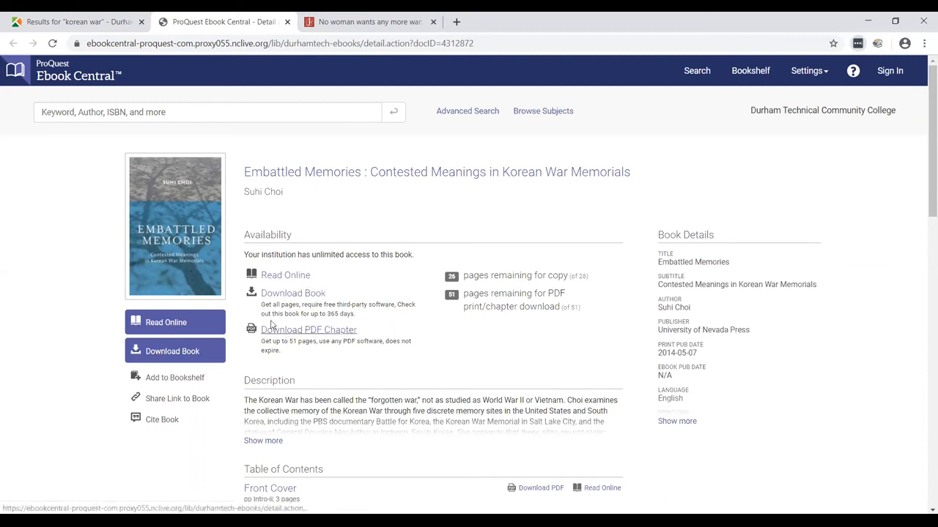
mouse_move(306, 336)
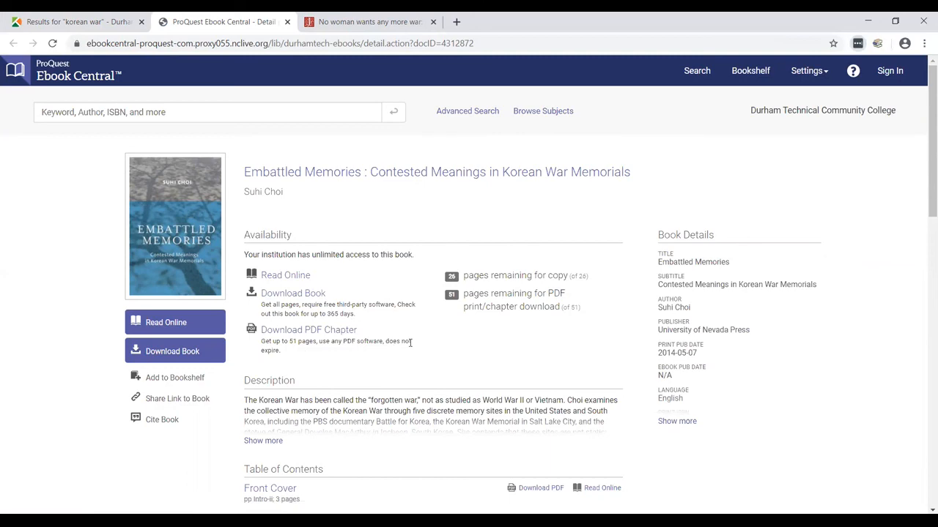
Review the availability options on the Embattled Memories ProQuest Ebook Central page.
scroll(down, 3)
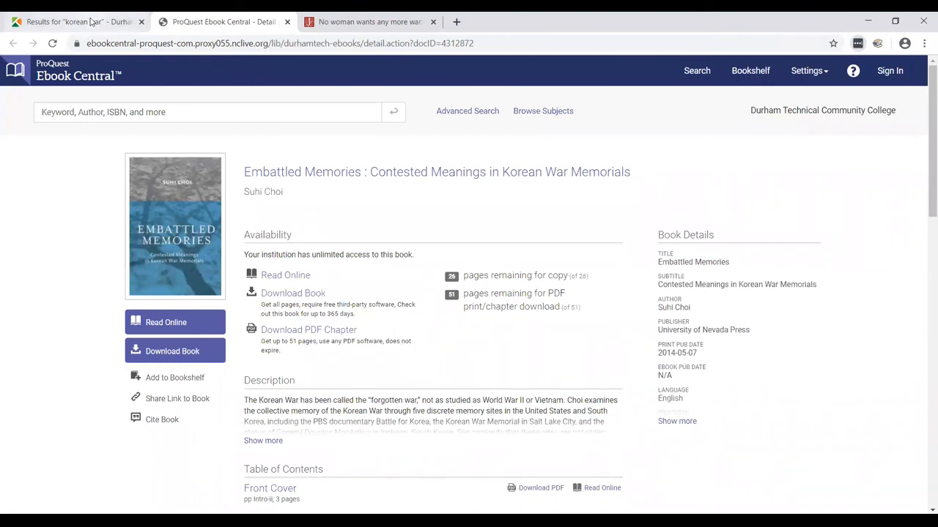
mouse_move(88, 18)
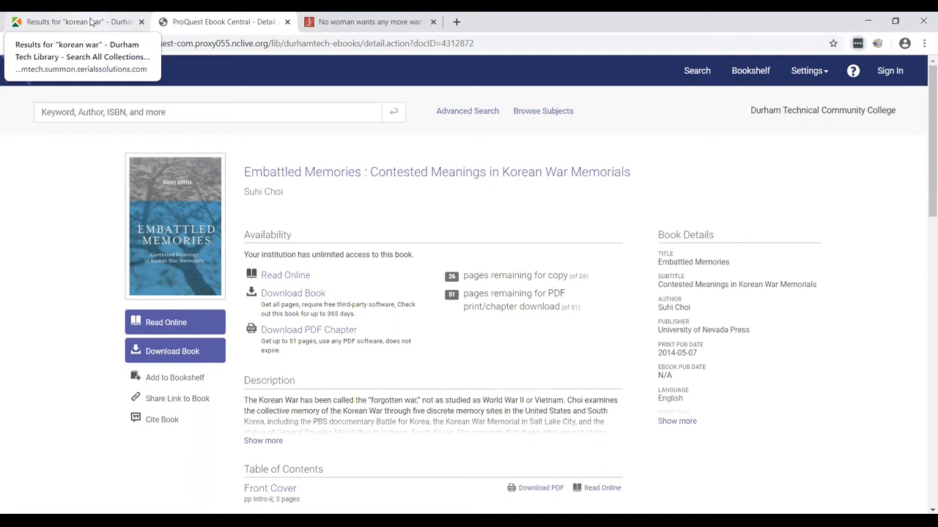
mouse_move(384, 22)
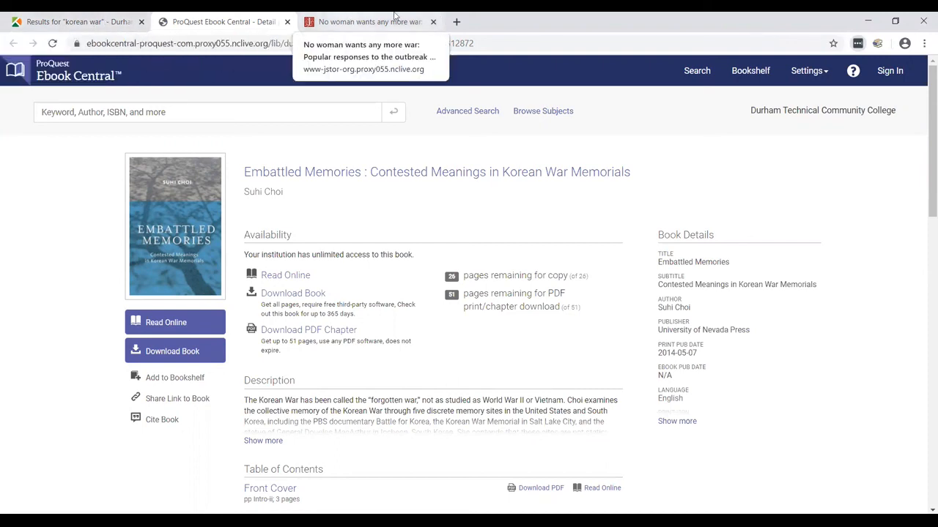
mouse_move(542, 106)
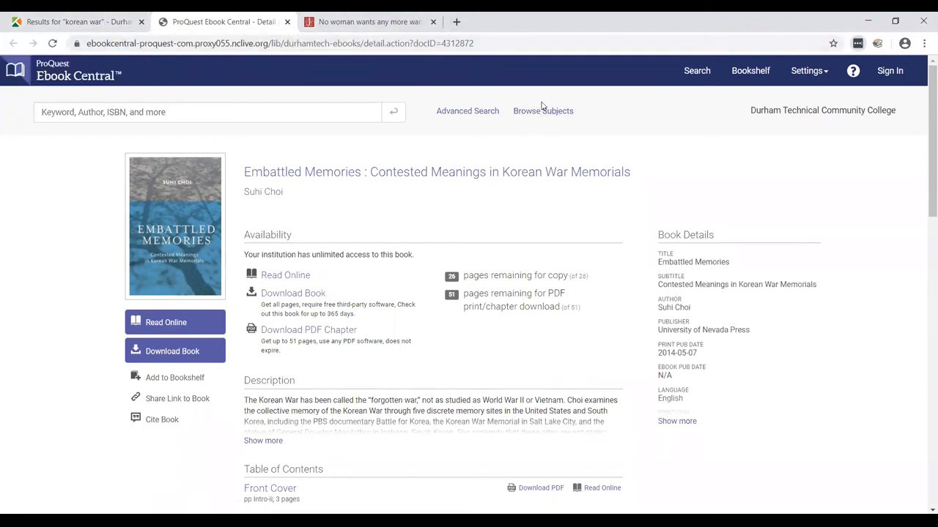